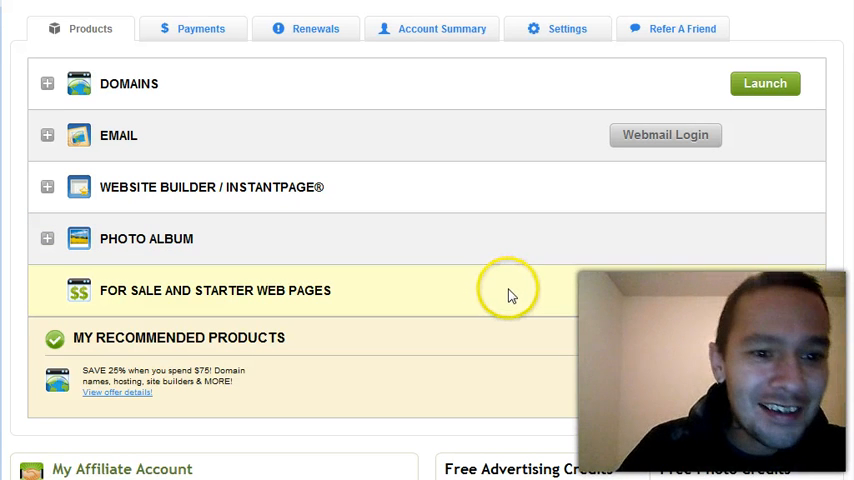
pyautogui.moveTo(127, 84)
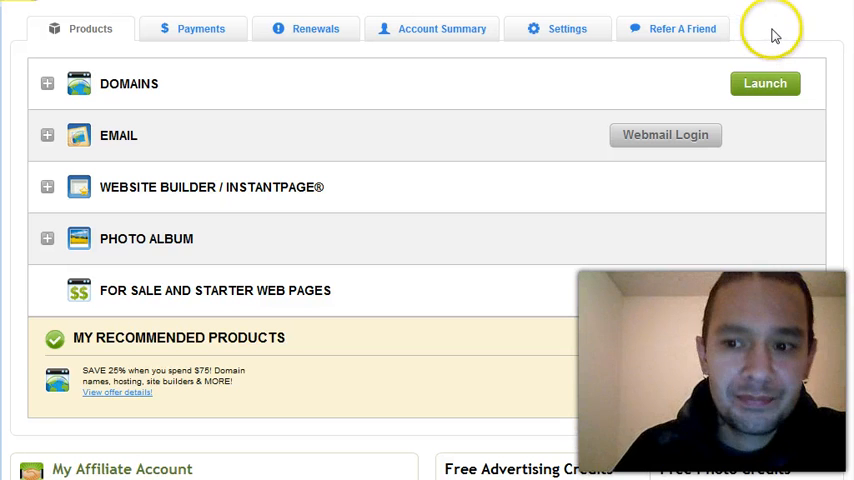
pyautogui.moveTo(810, 44)
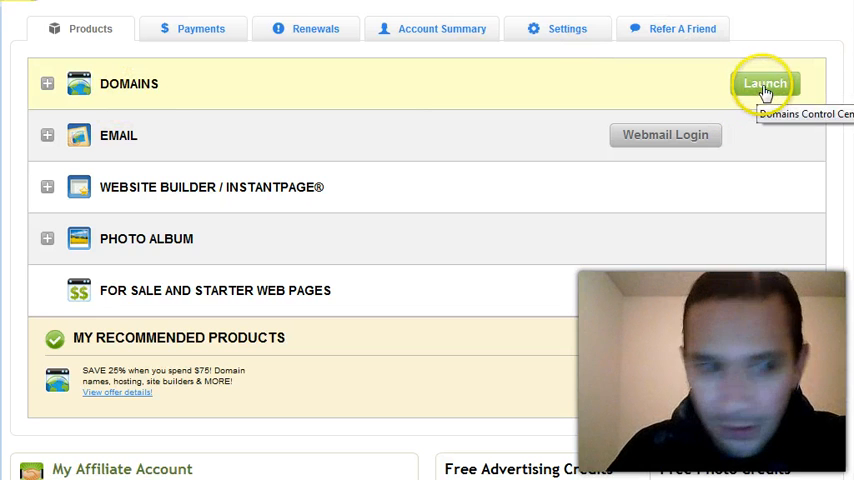
# Launch Domains and open the blogwithleo.com domain details.
pyautogui.click(757, 83)
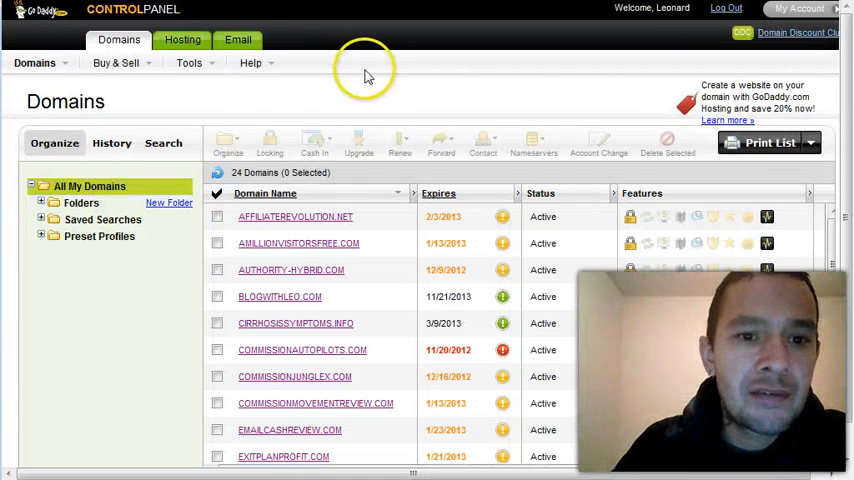
pyautogui.moveTo(378, 262)
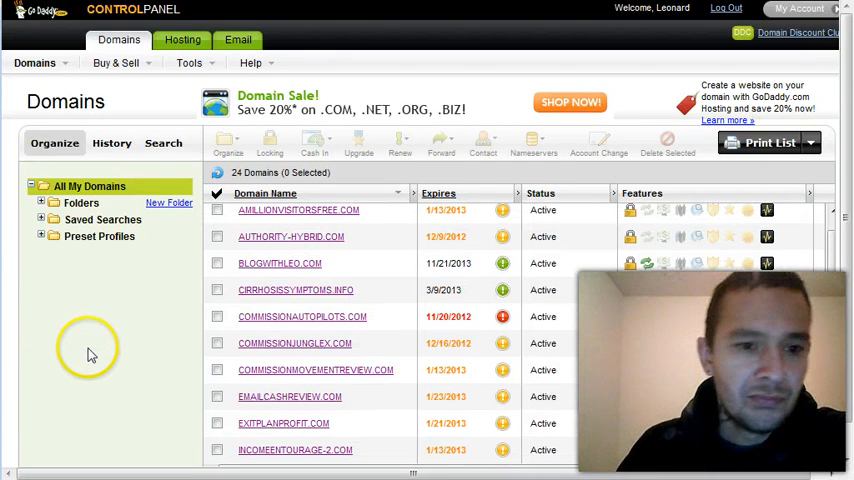
pyautogui.click(279, 263)
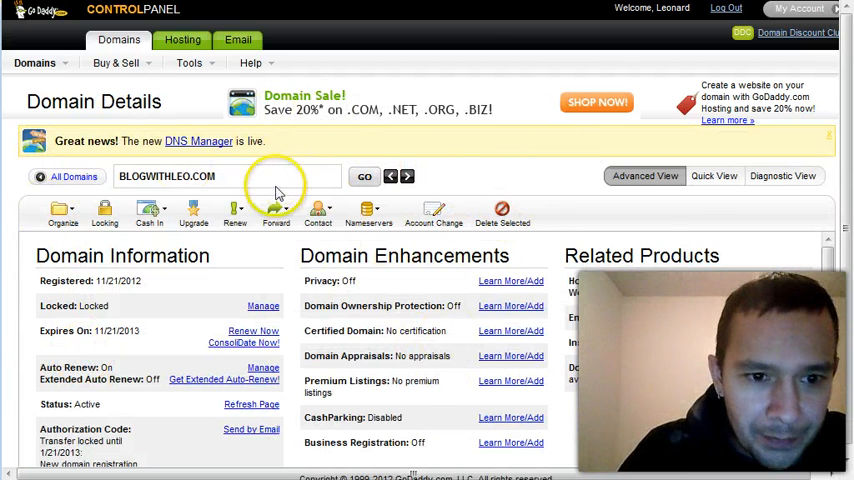
pyautogui.moveTo(276, 210)
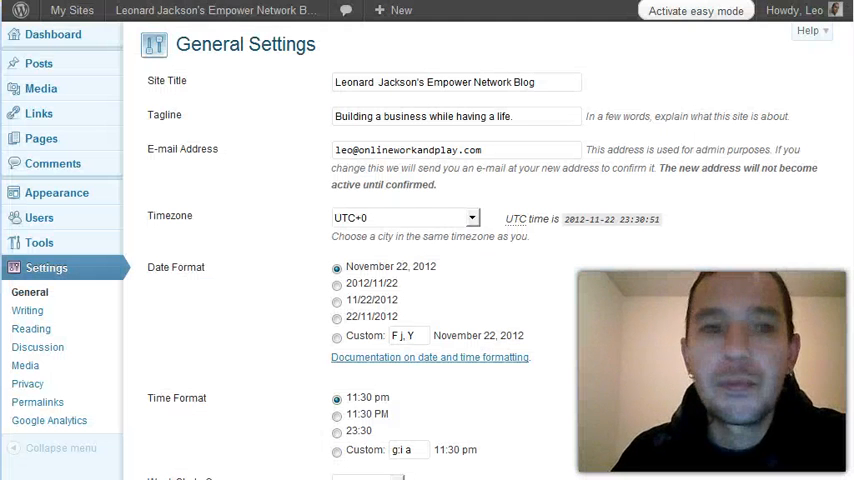
pyautogui.moveTo(314, 120)
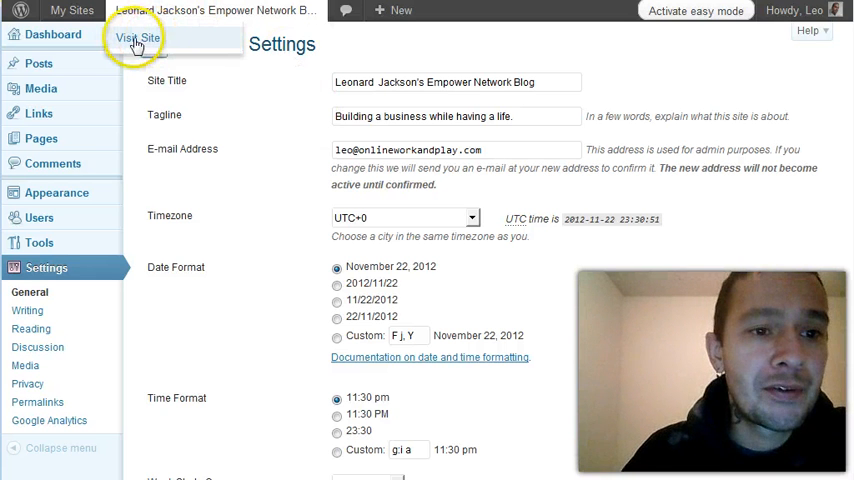
pyautogui.rightClick(141, 44)
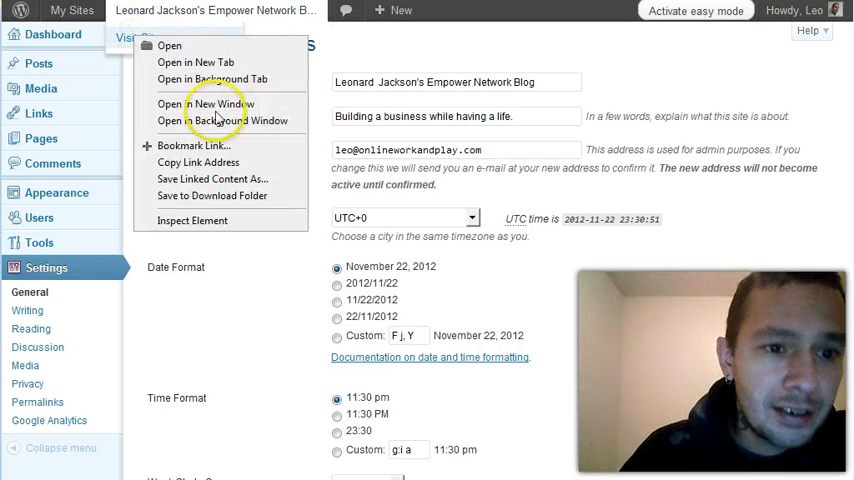
pyautogui.click(255, 184)
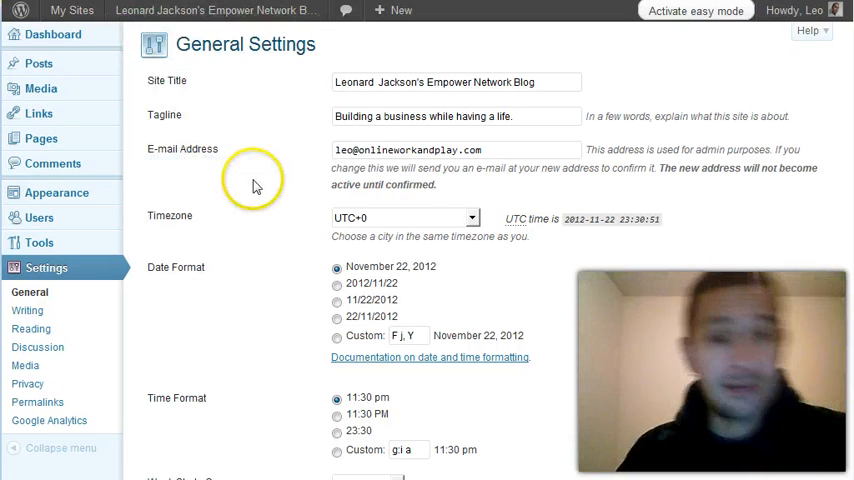
pyautogui.moveTo(200, 157)
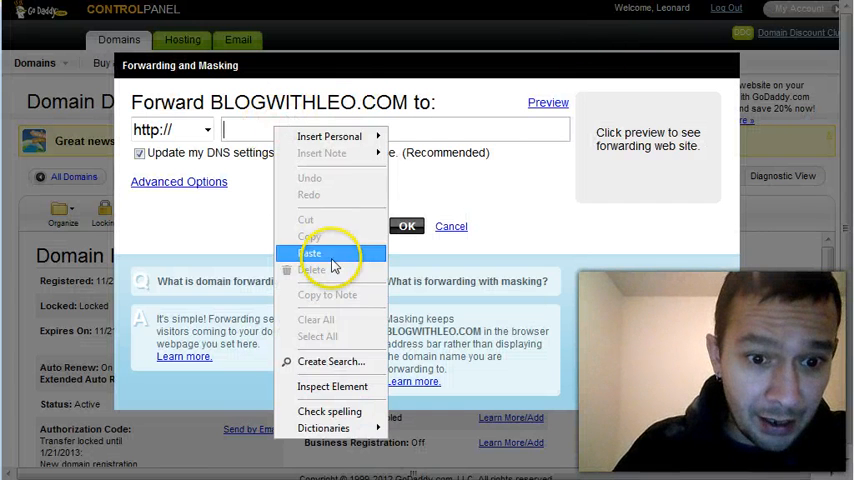
pyautogui.click(325, 253)
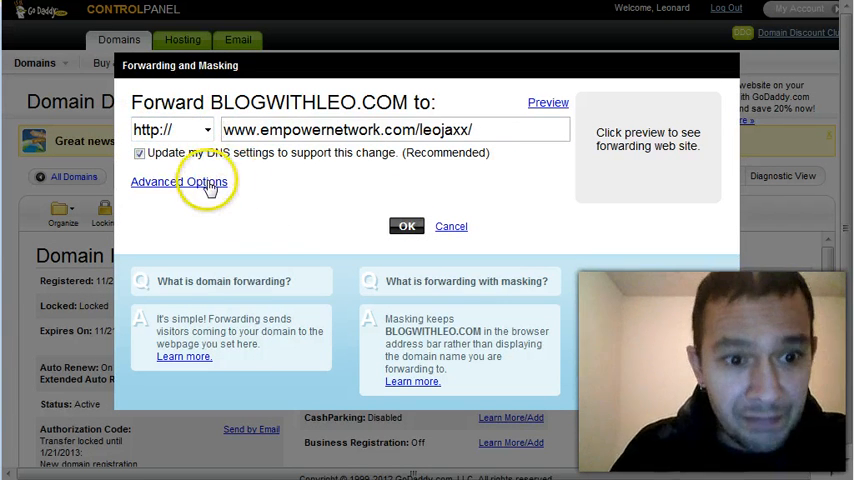
pyautogui.click(178, 181)
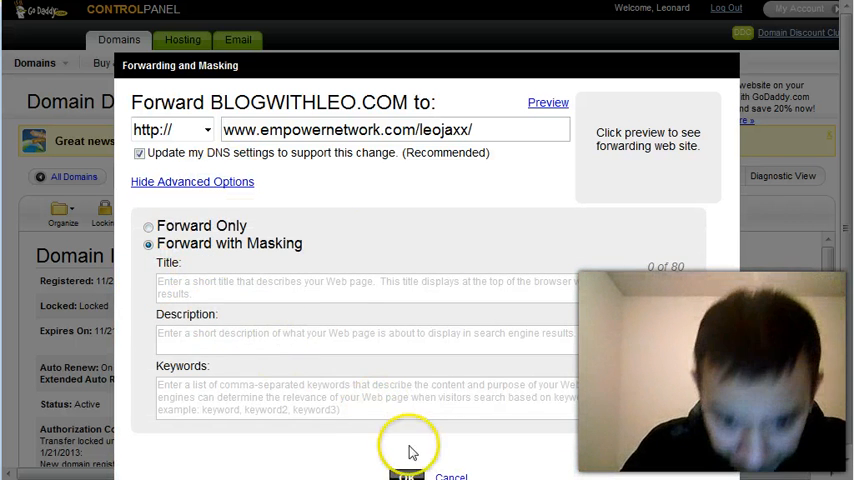
pyautogui.scroll(-3)
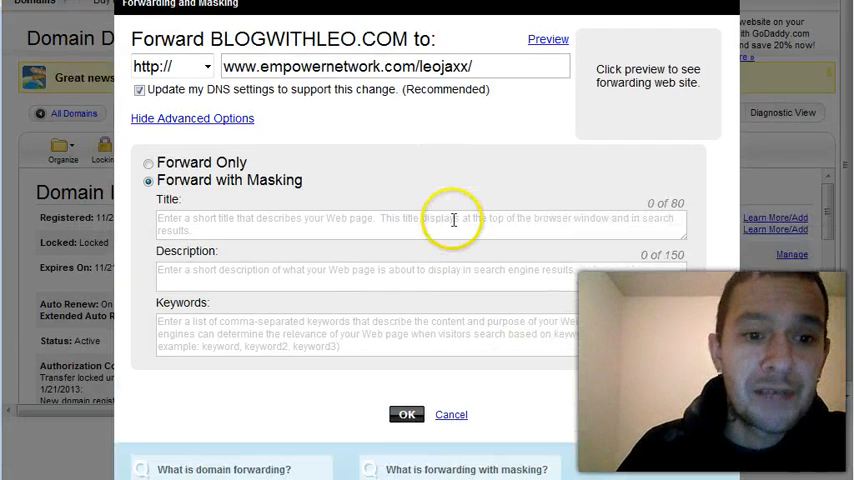
# Enter "Leo's Empower Network Blog" as the masking page title.
pyautogui.scroll(-3)
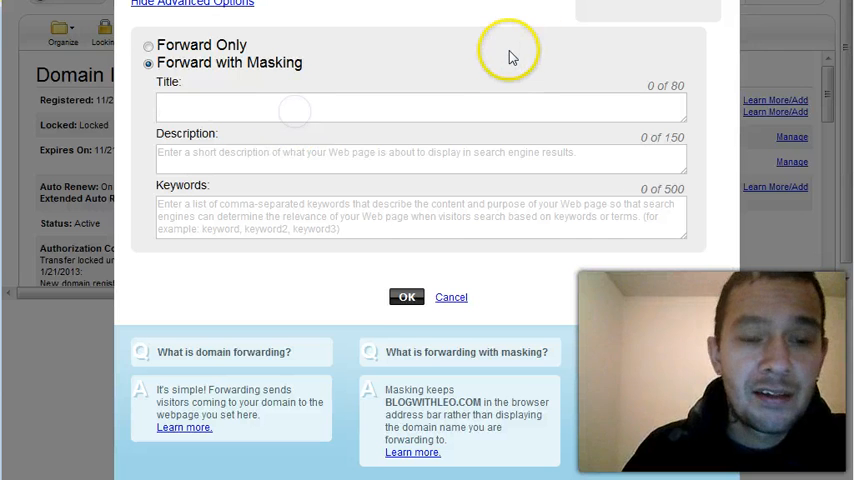
pyautogui.write("Leo's")
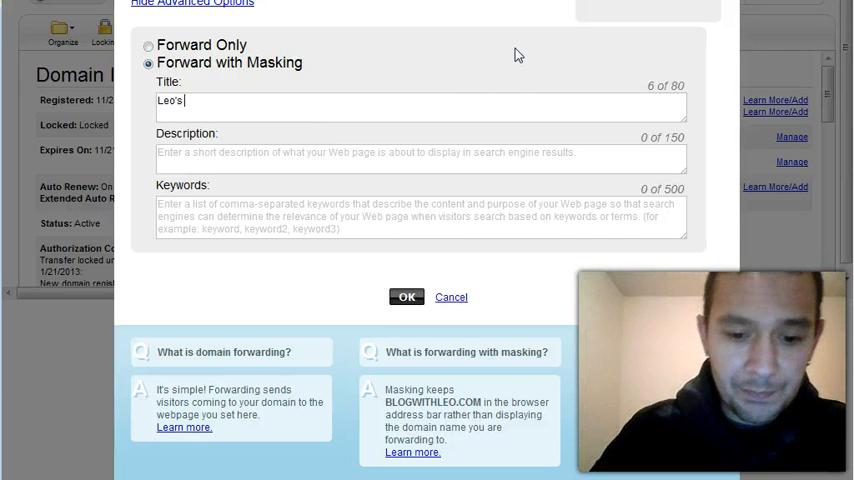
pyautogui.write('Emo')
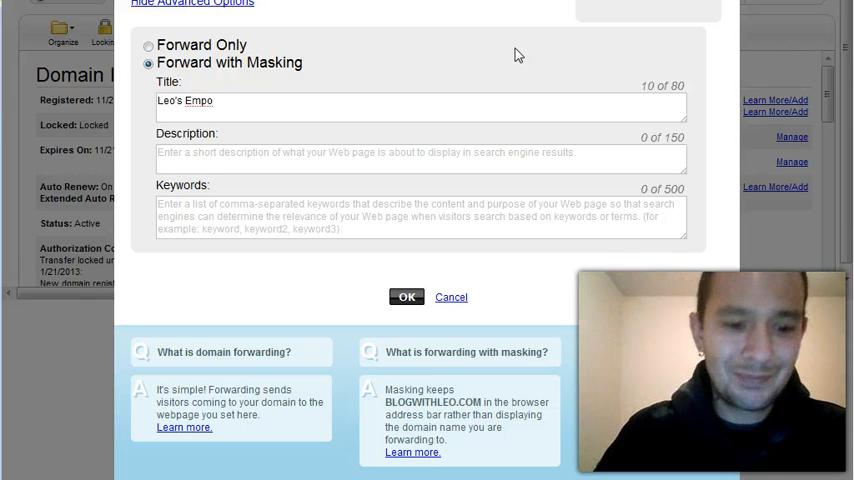
pyautogui.write('wer')
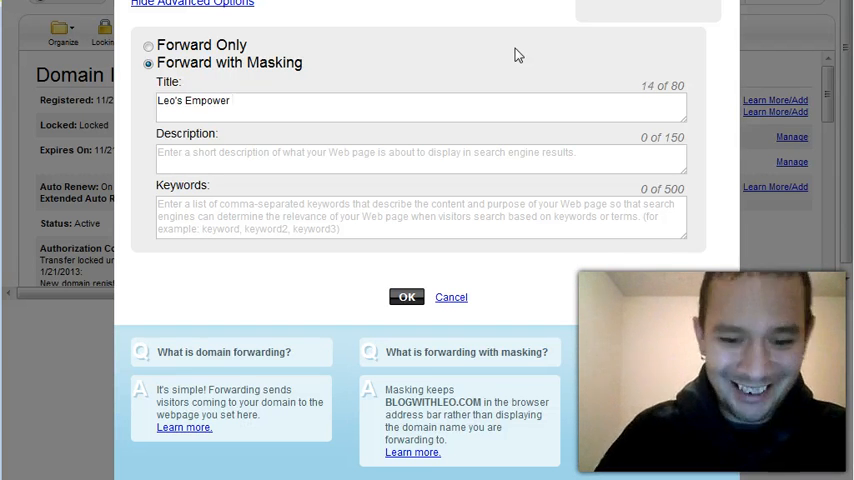
pyautogui.write('Network Blog')
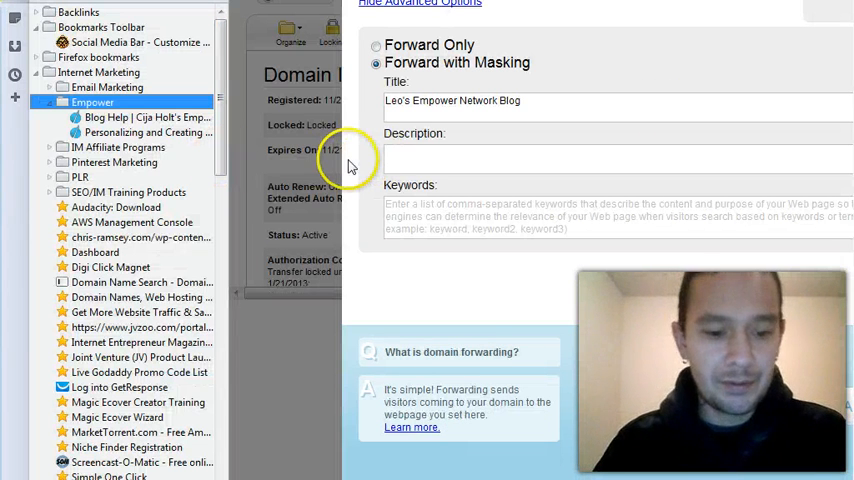
pyautogui.moveTo(10, 475)
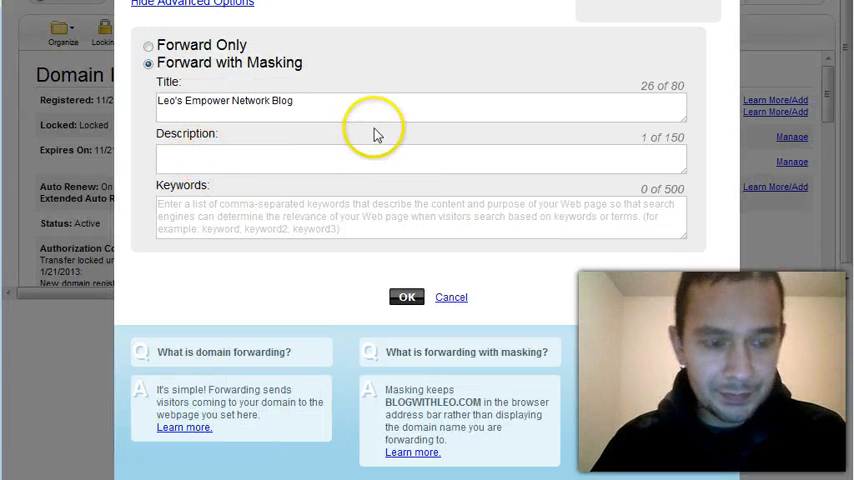
# Start the description with "Building a business while having a life" and thousands quitting their jobs.
pyautogui.write('Building a business while having a life')
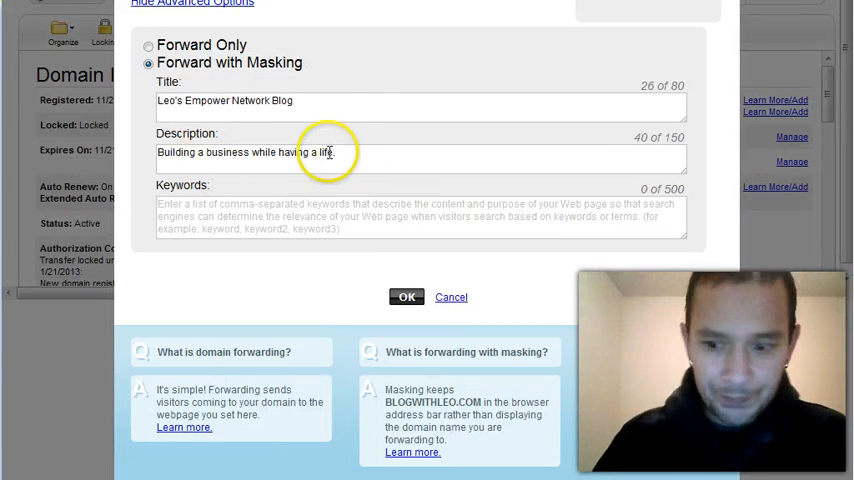
pyautogui.write('How')
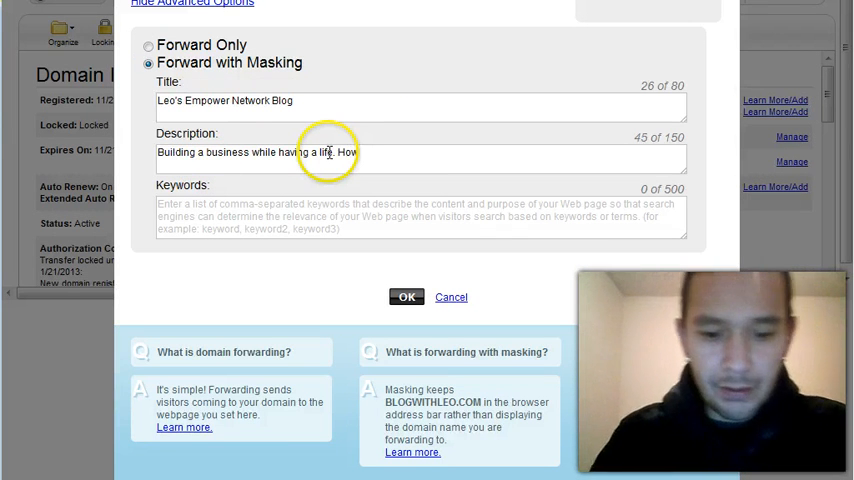
pyautogui.write('thousands')
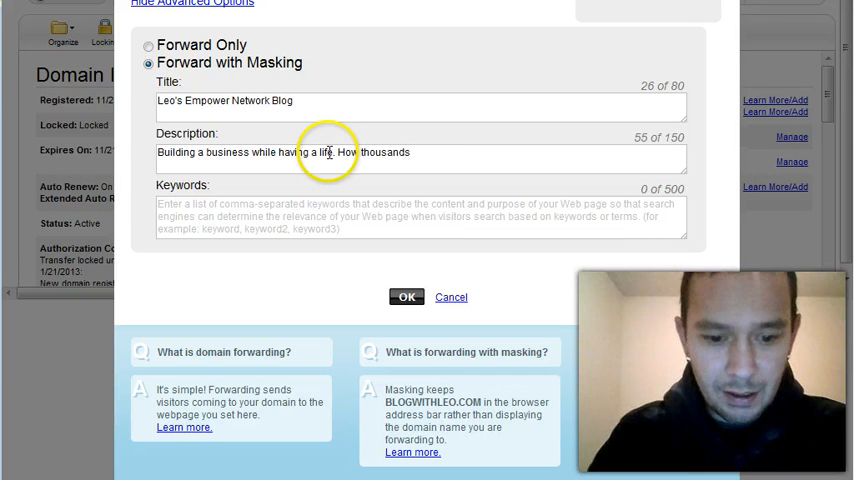
pyautogui.write('of people have')
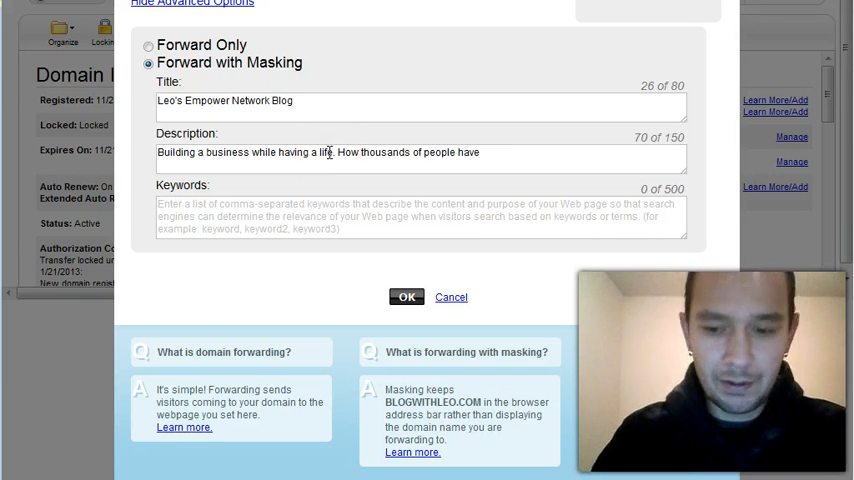
pyautogui.write('q')
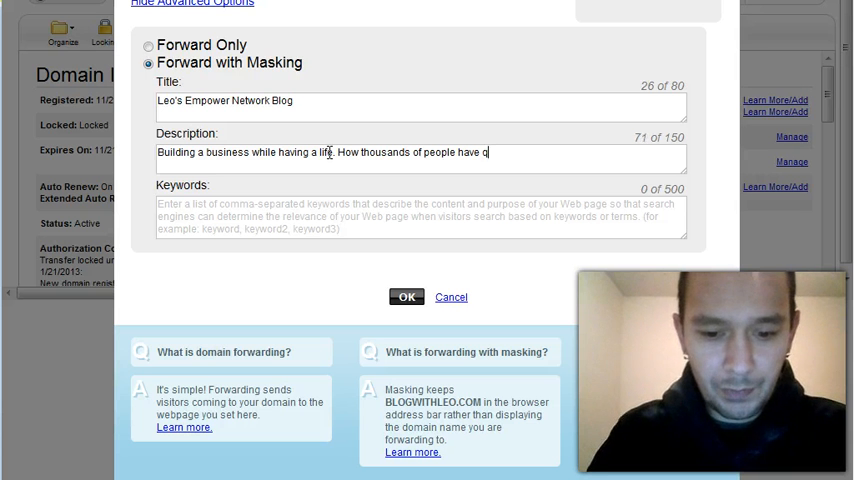
pyautogui.write('uit their')
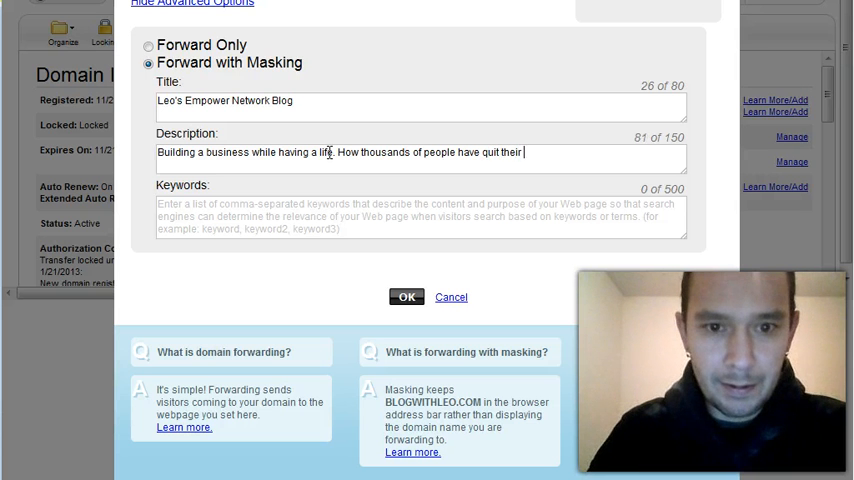
pyautogui.write('job simply')
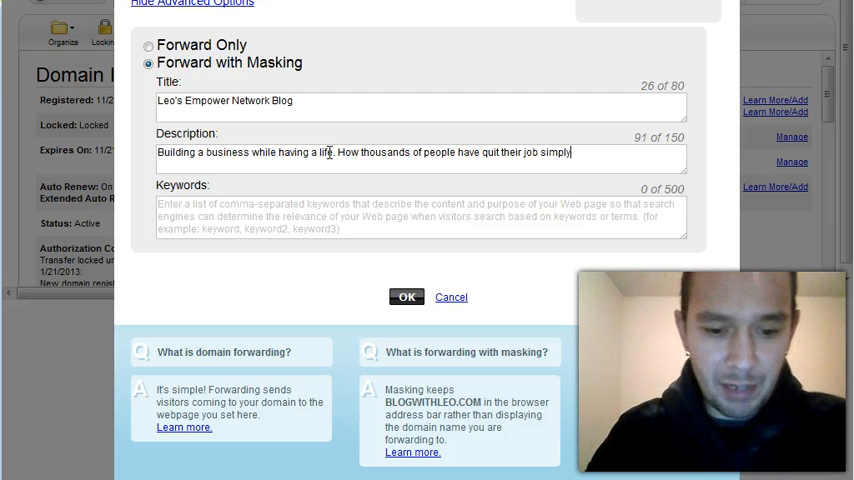
# Finish the description with "by making money blogging. Find out how you can too!".
pyautogui.write('by')
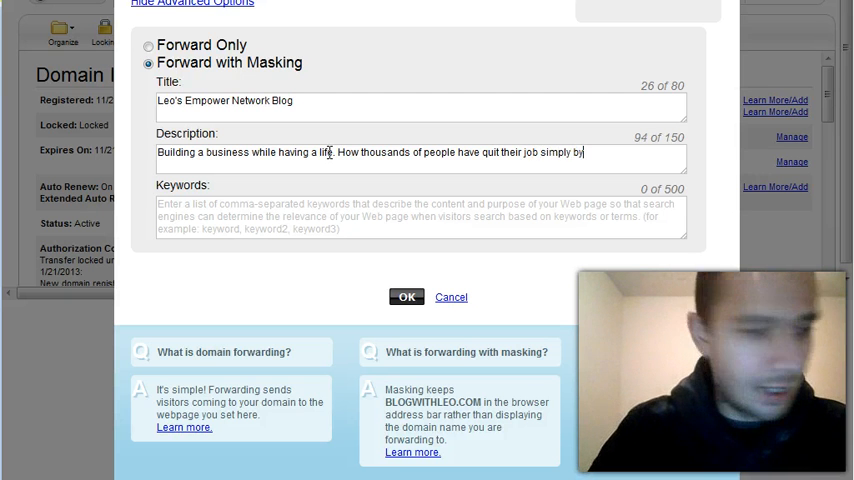
pyautogui.write('making')
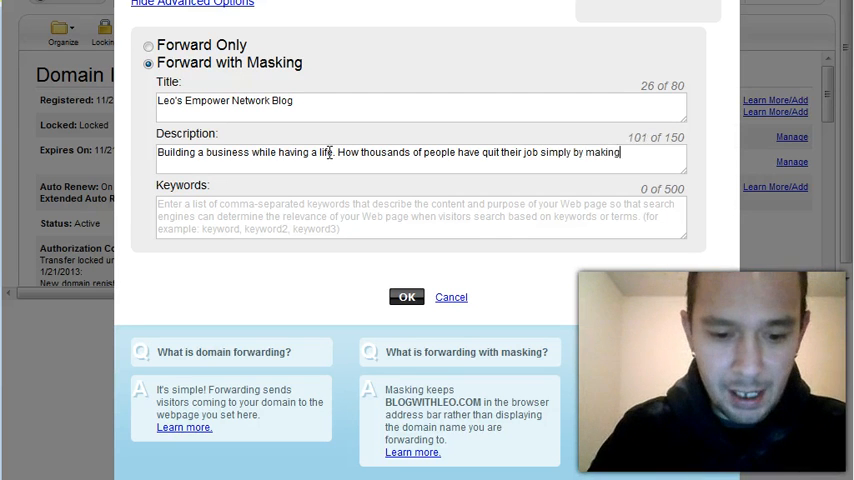
pyautogui.write('money')
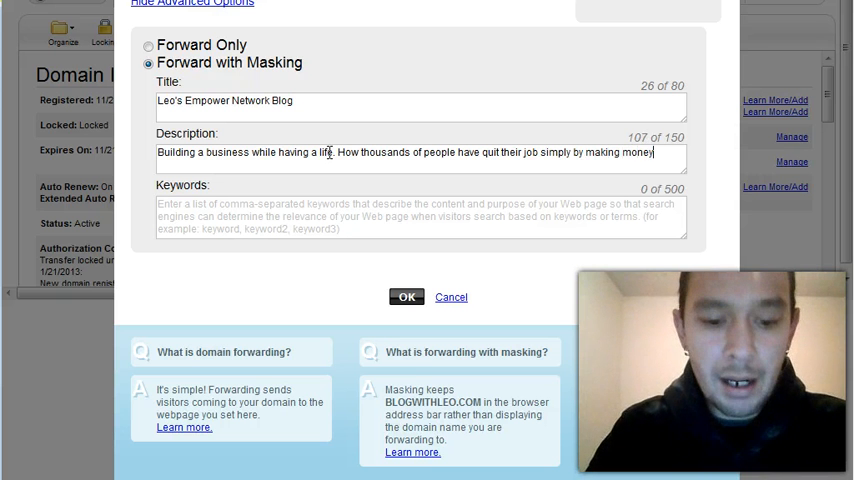
pyautogui.write('blogging. F')
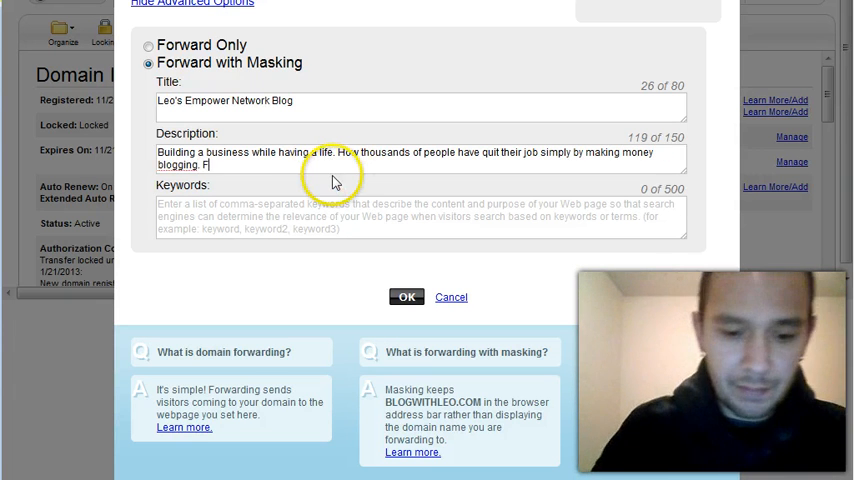
pyautogui.write('ind out h')
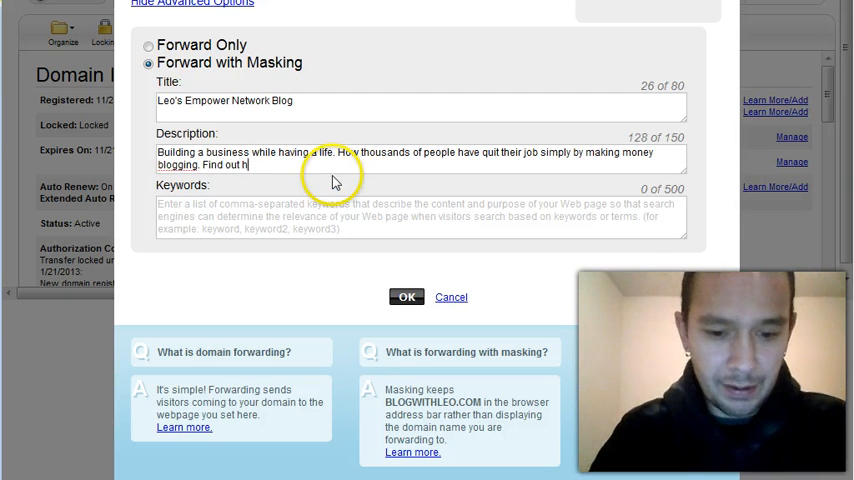
pyautogui.write('ow you can too!')
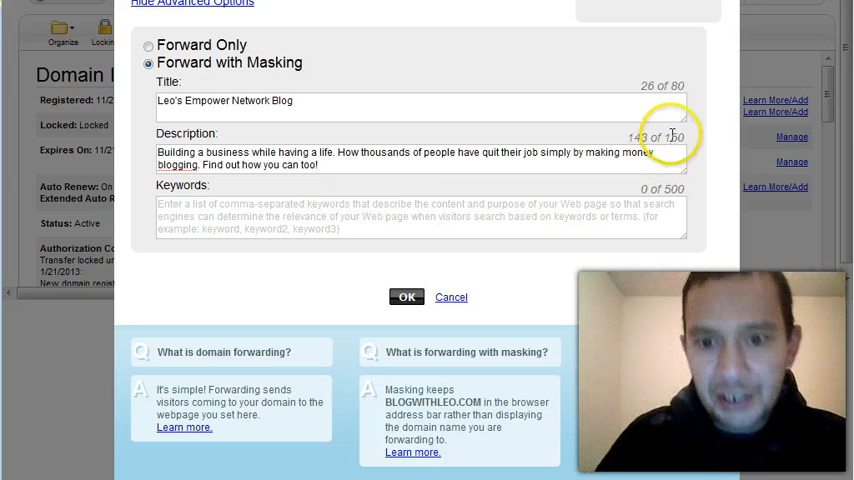
pyautogui.moveTo(245, 235)
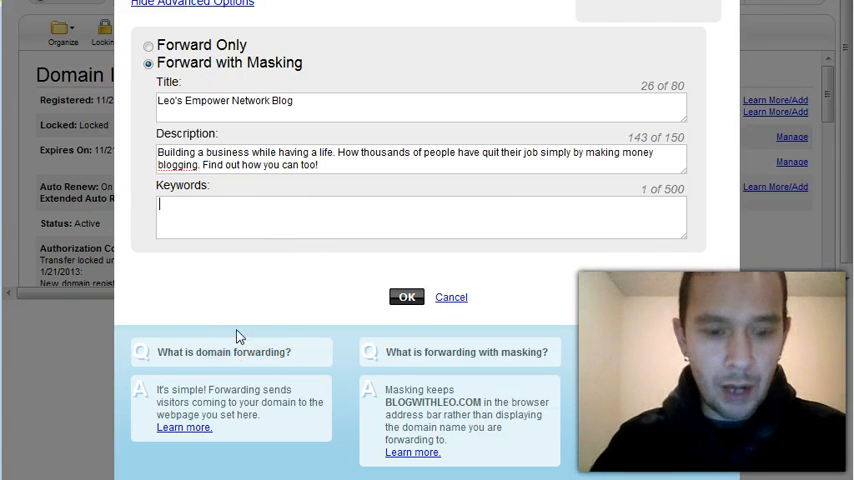
# Enter keywords like make money blogging, get paid to blog, work from home, leonard jackson.
pyautogui.write('blog wil')
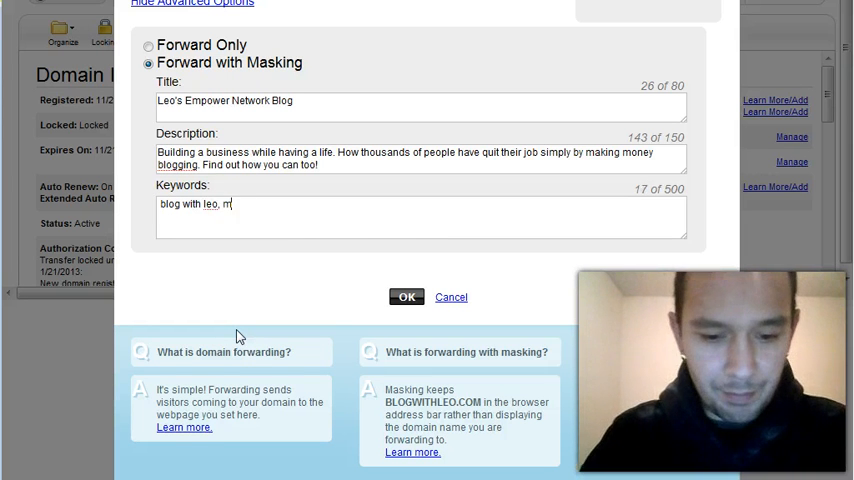
pyautogui.write('ake money')
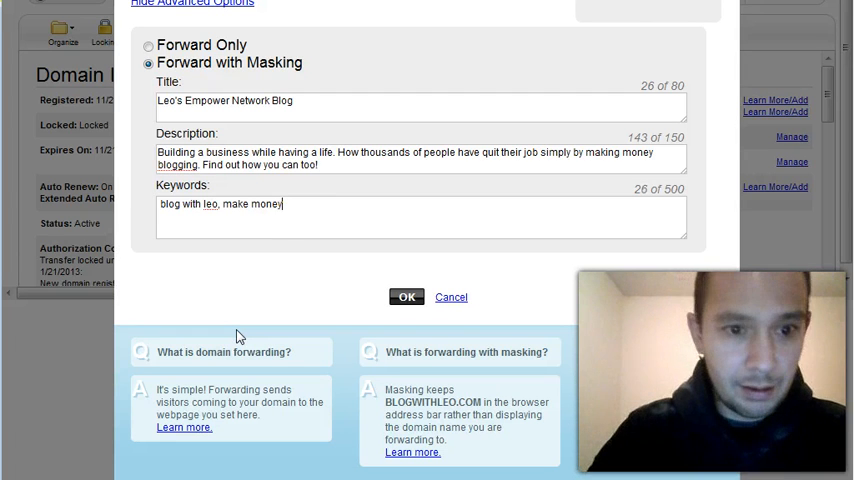
pyautogui.write('blogging,')
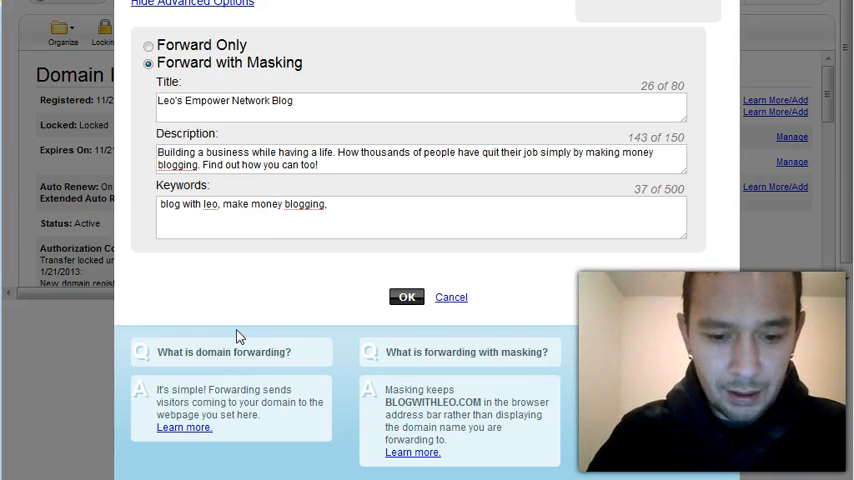
pyautogui.write('get paid to blog,')
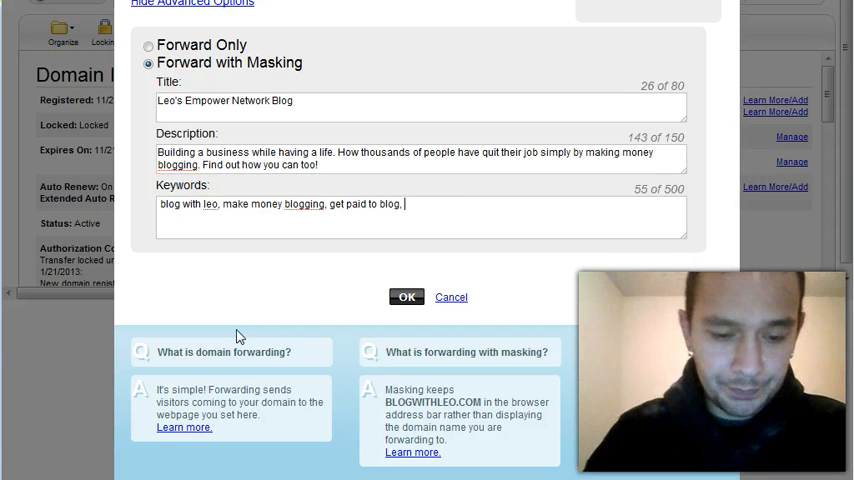
pyautogui.write('work from home, empower network')
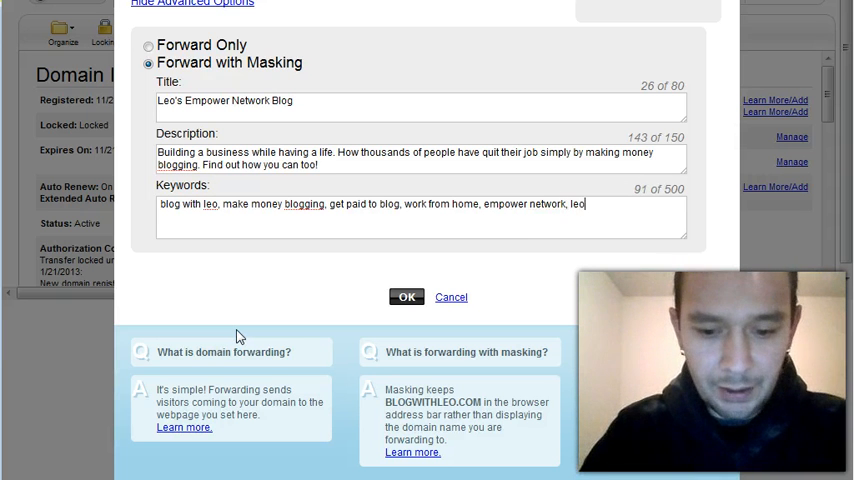
pyautogui.write(', leonard jackson')
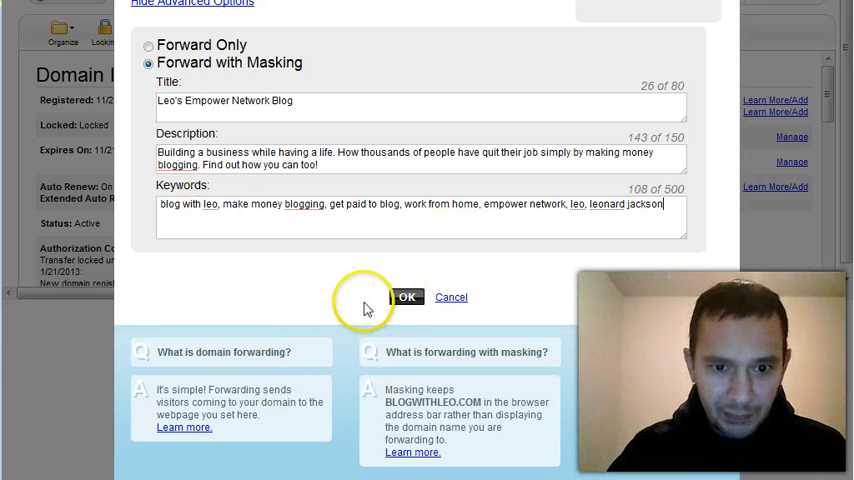
# Confirm with OK until "Your changes have been submitted" appears.
pyautogui.click(406, 296)
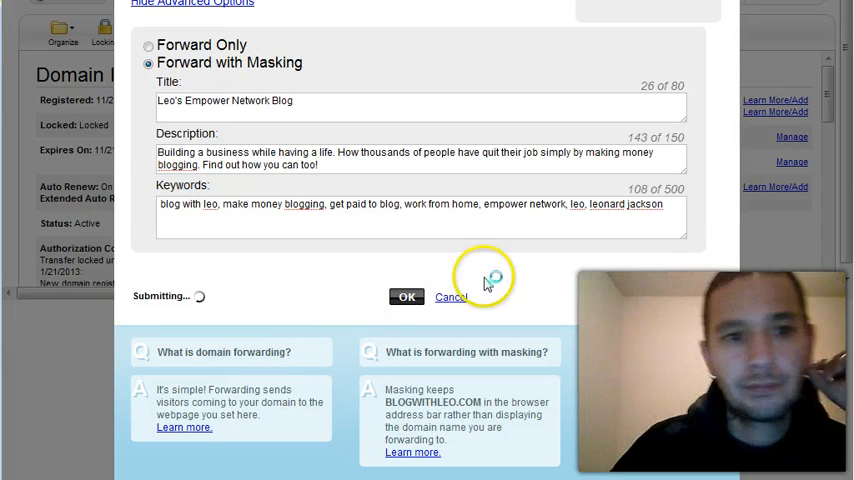
pyautogui.click(406, 296)
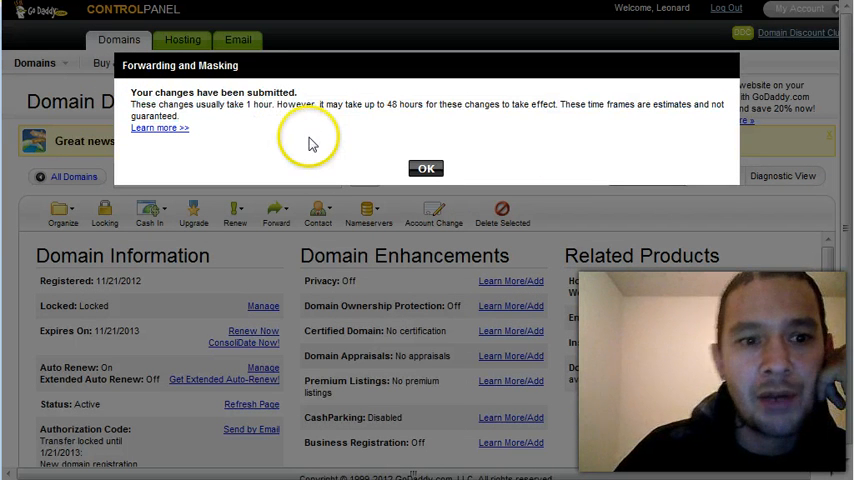
pyautogui.moveTo(277, 168)
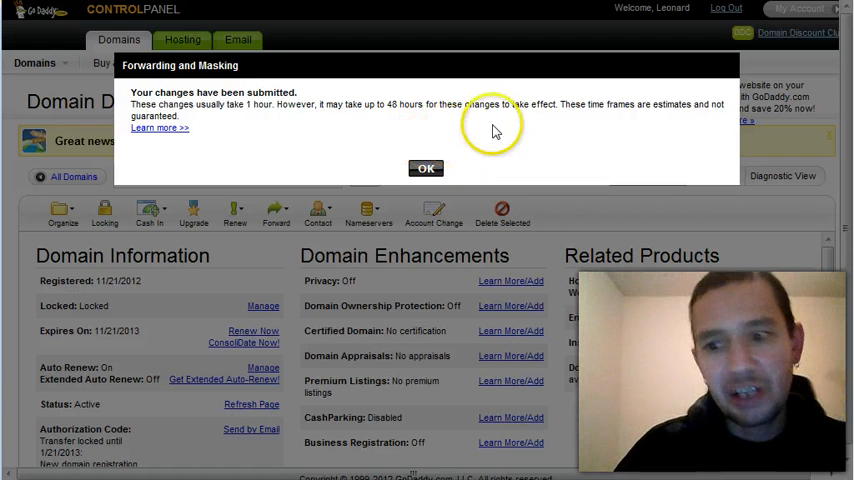
pyautogui.moveTo(486, 121)
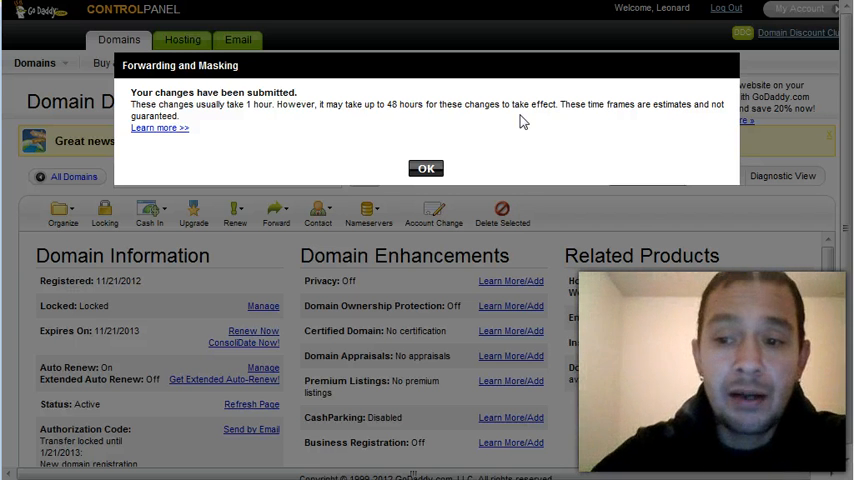
pyautogui.moveTo(489, 160)
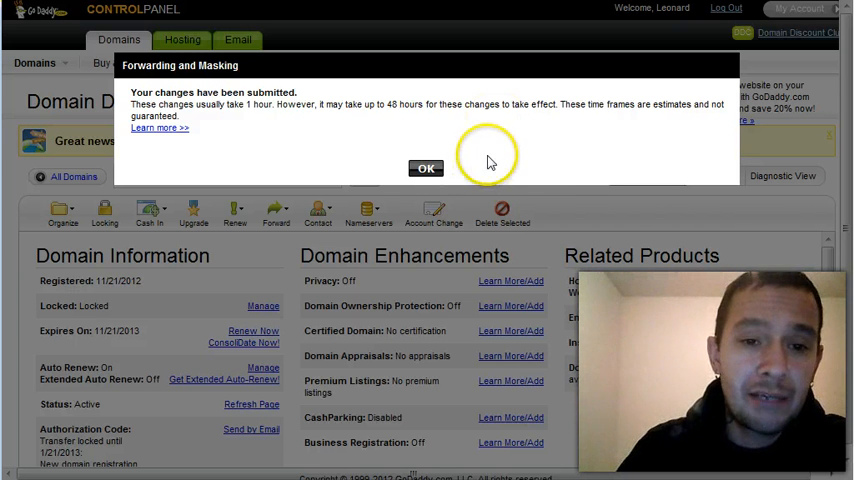
pyautogui.moveTo(440, 135)
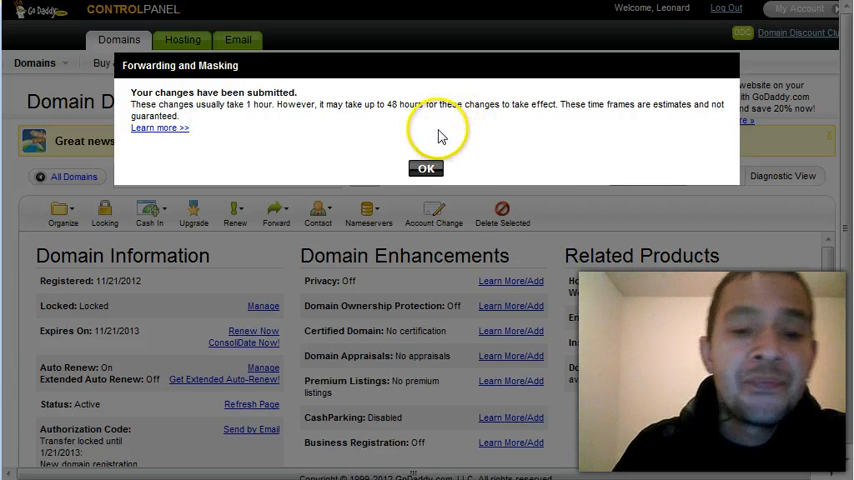